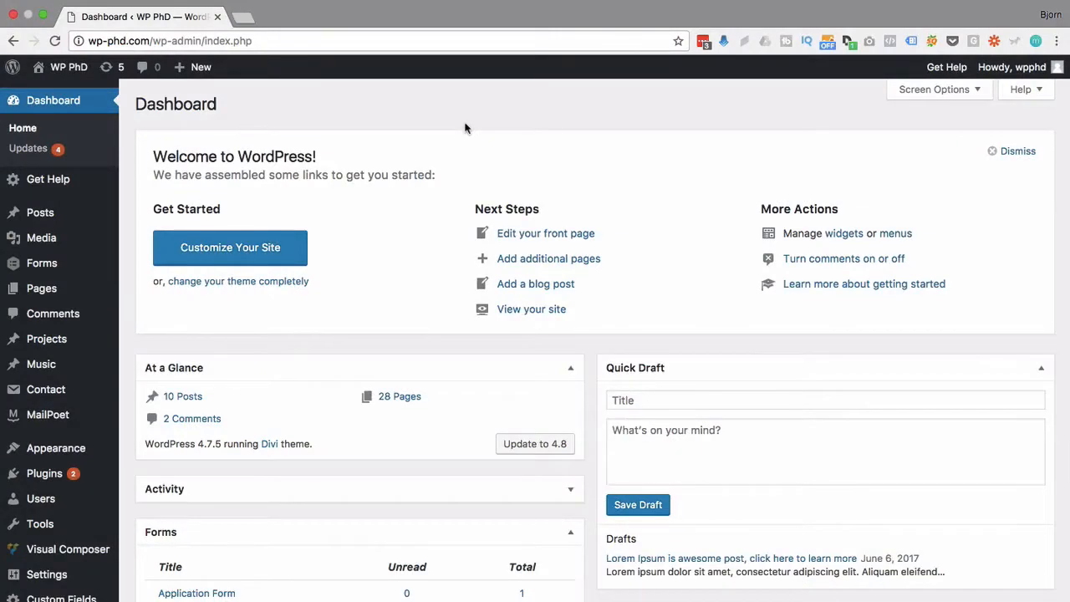
pyautogui.moveTo(375, 147)
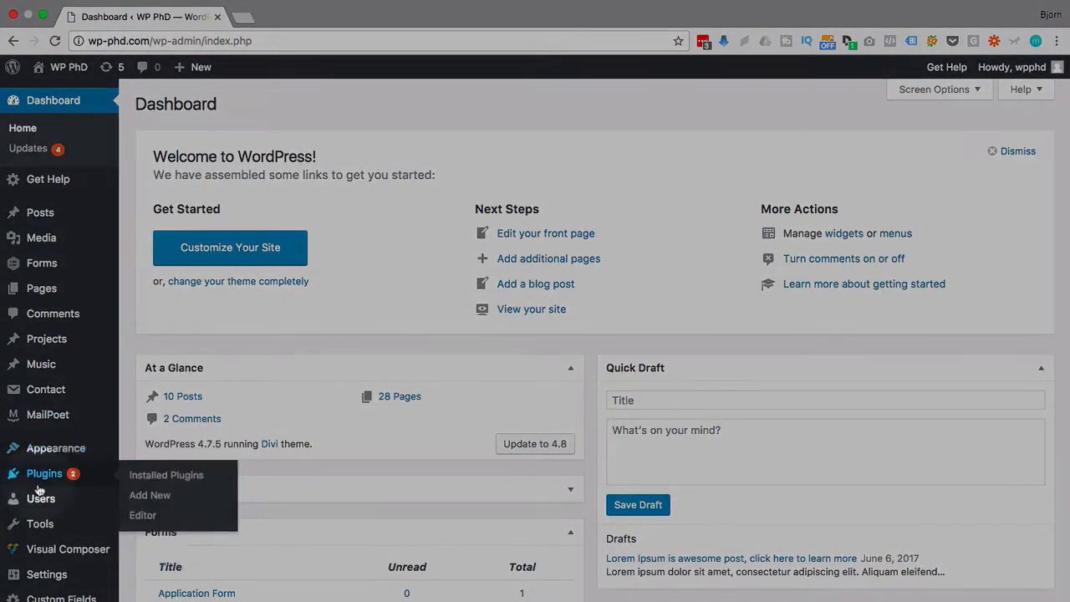
# Search 'garbage col', install and activate Plugins Garbage Collector, then go to its Tools page
pyautogui.click(150, 495)
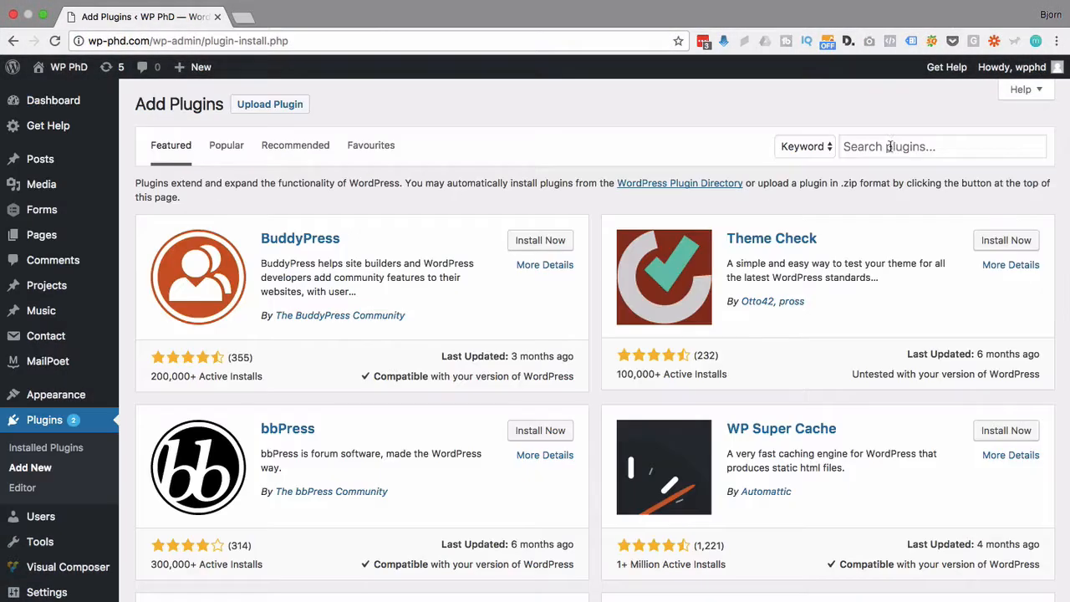
pyautogui.write('garbage collector')
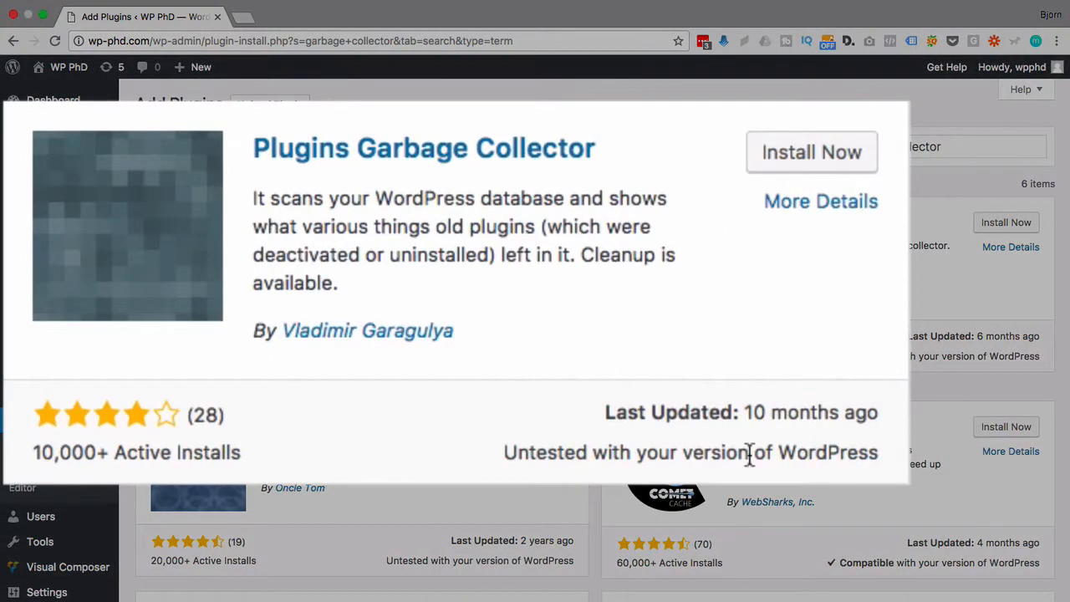
pyautogui.moveTo(806, 452)
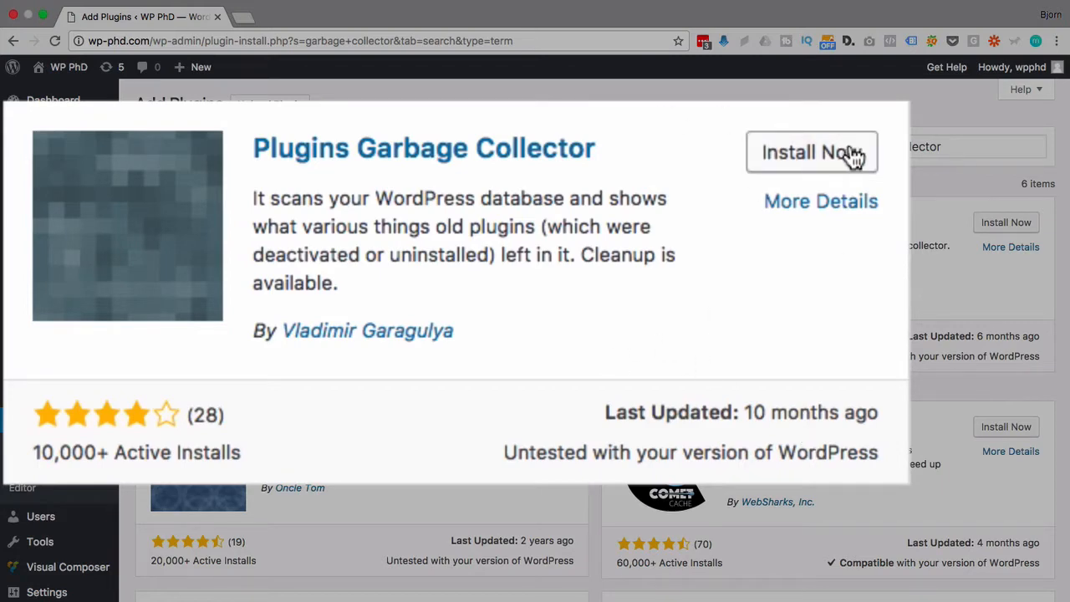
pyautogui.moveTo(816, 171)
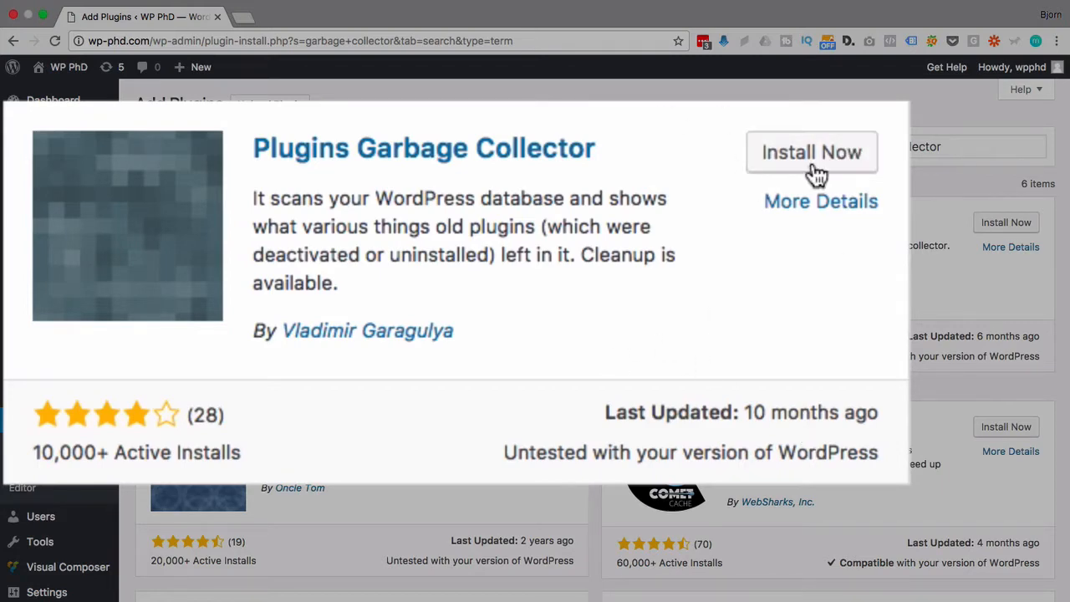
pyautogui.click(811, 150)
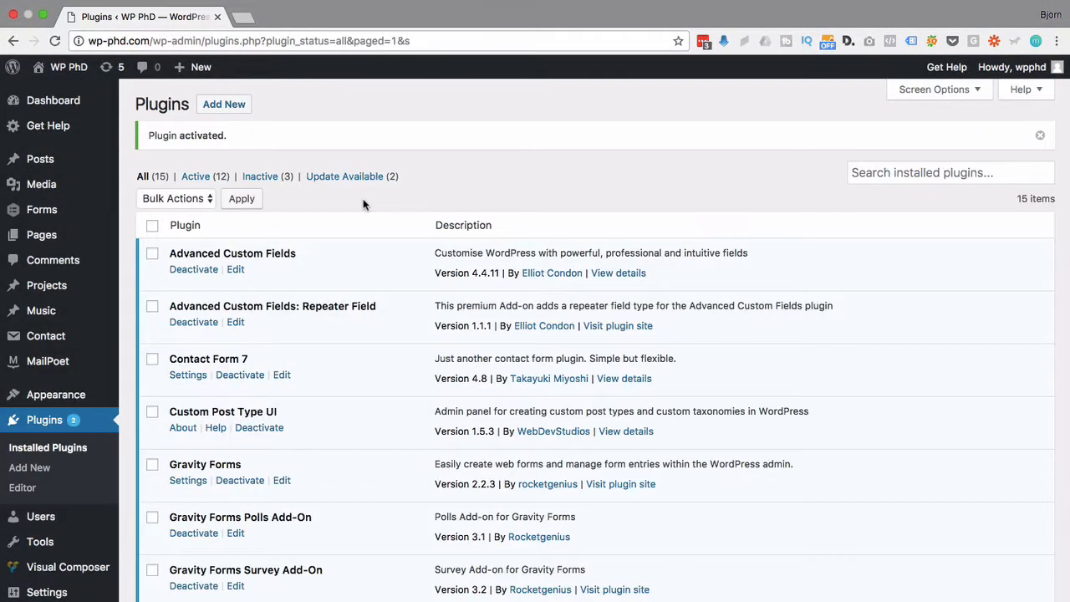
pyautogui.scroll(-3)
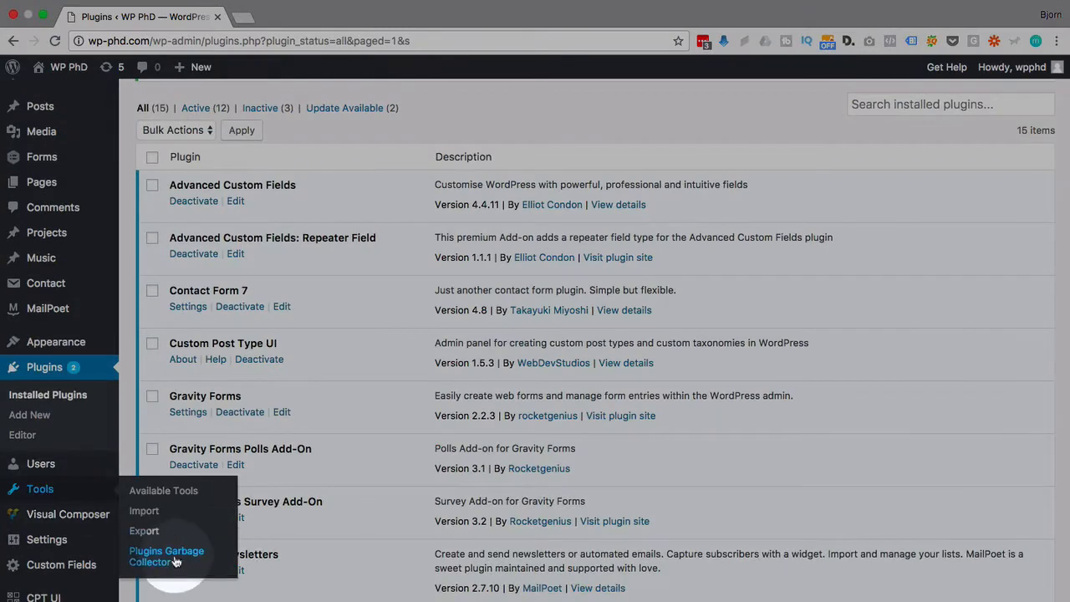
pyautogui.click(167, 556)
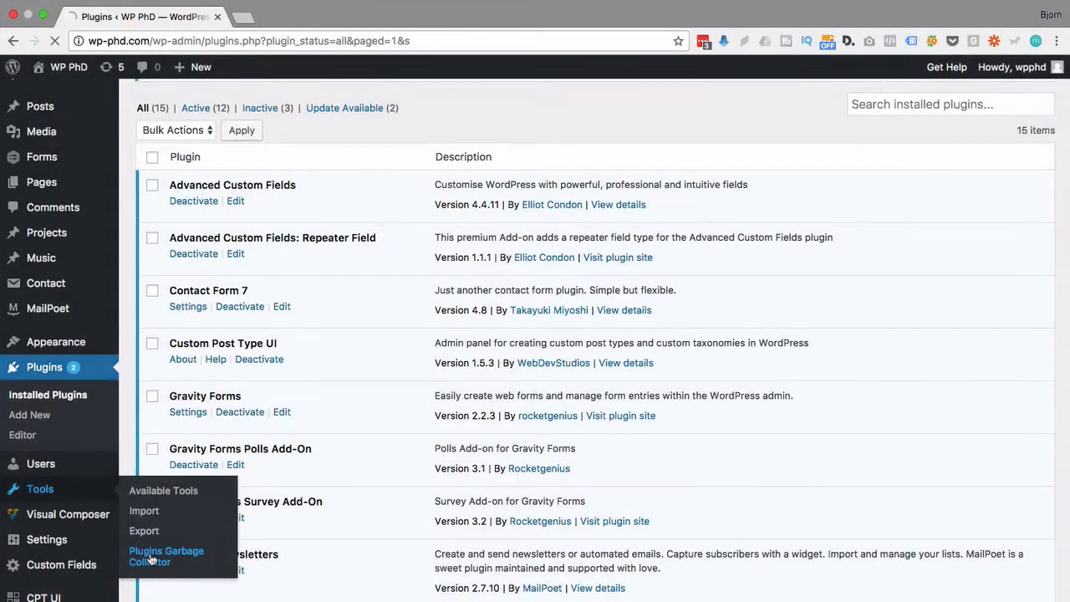
# Scan the database for non-WP tables with hidden tables included
pyautogui.click(166, 555)
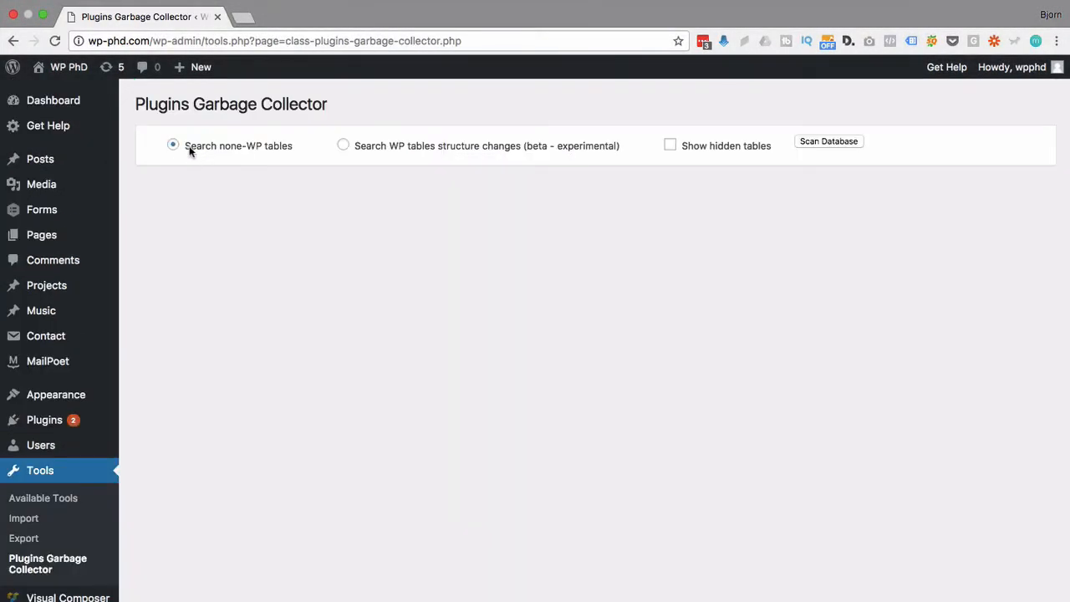
pyautogui.moveTo(291, 154)
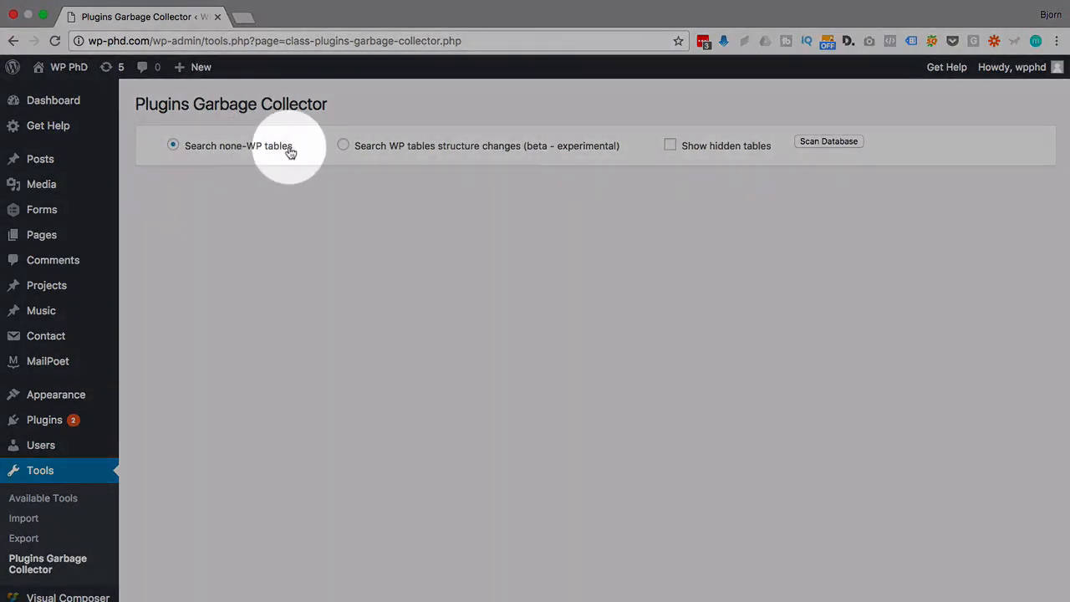
pyautogui.moveTo(235, 150)
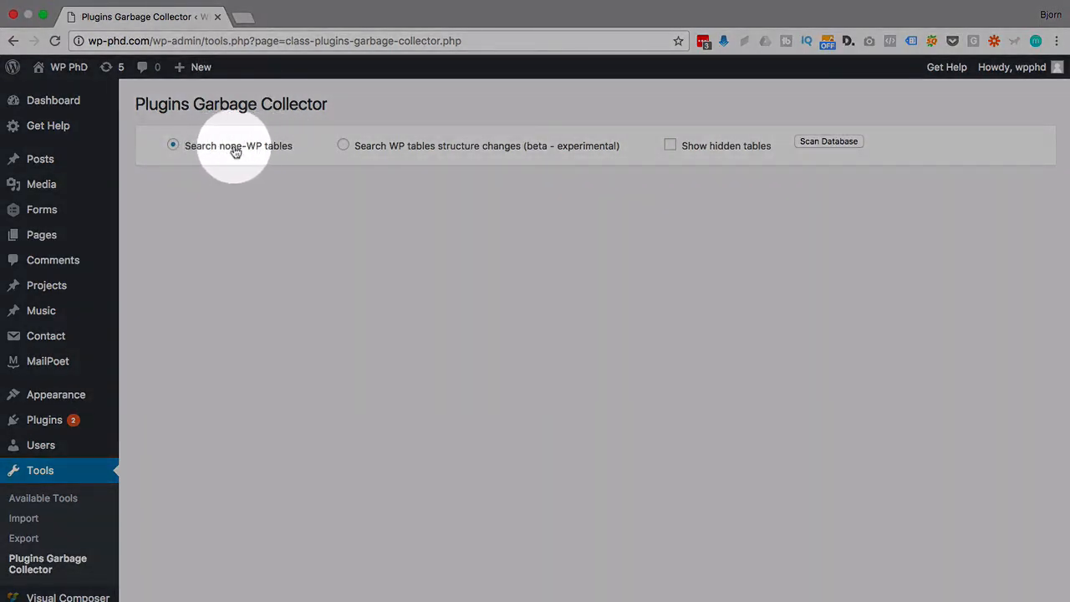
pyautogui.moveTo(284, 146)
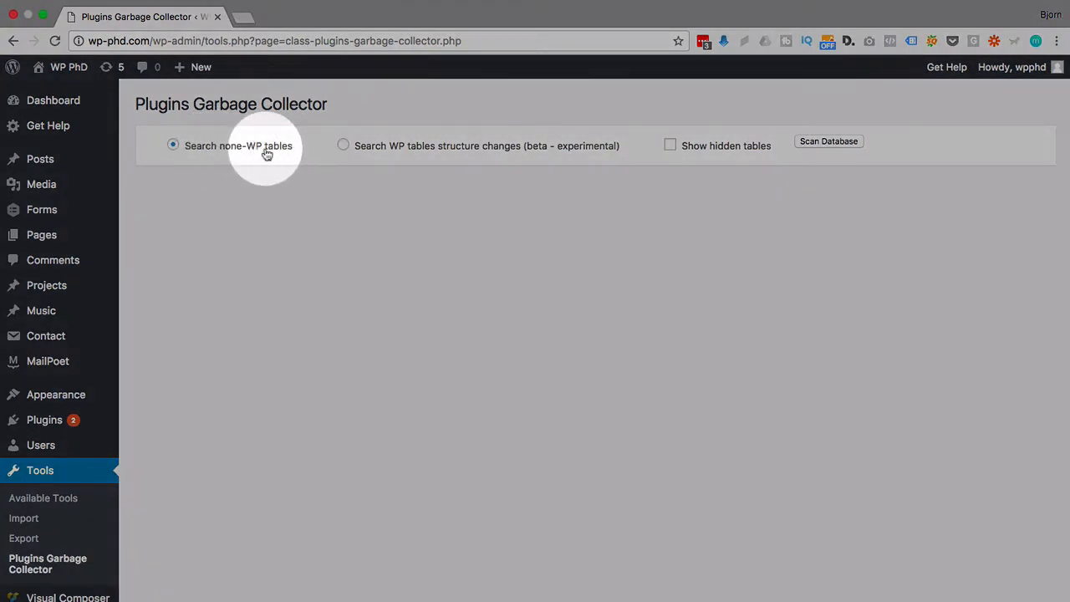
pyautogui.moveTo(475, 160)
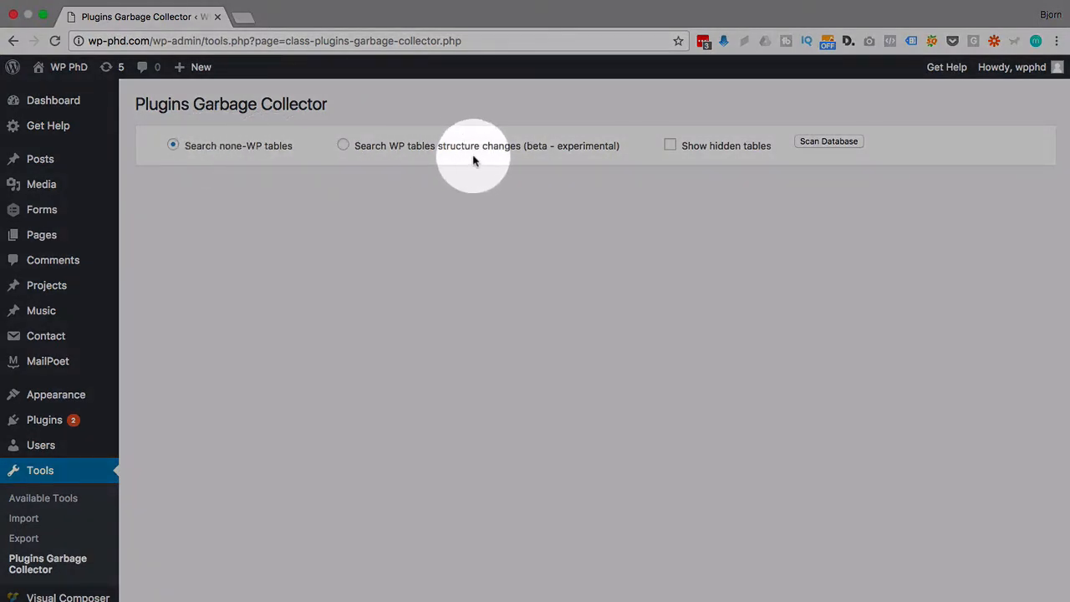
pyautogui.moveTo(559, 147)
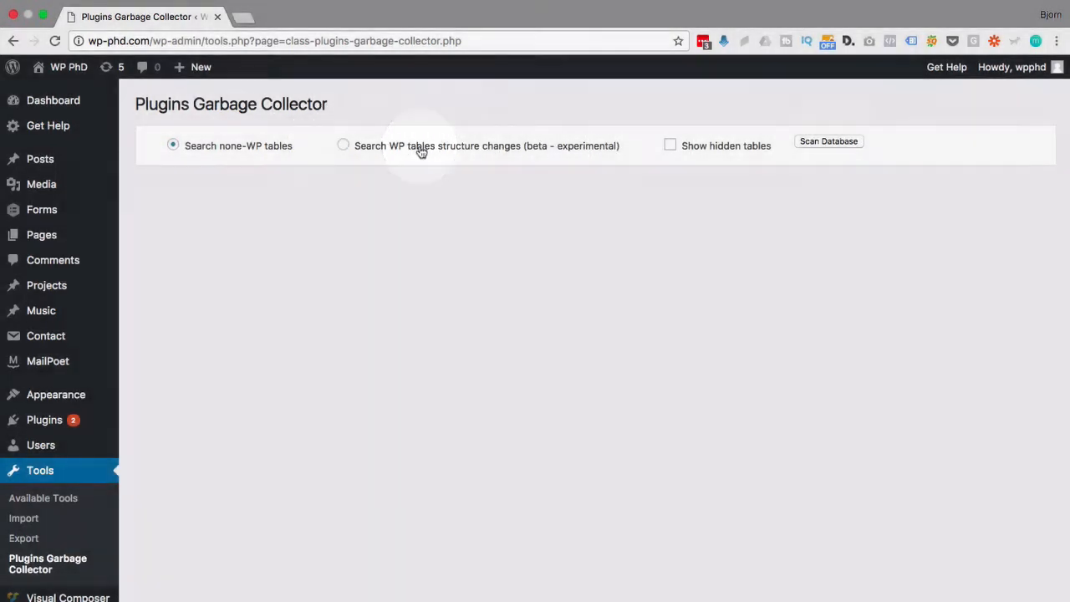
pyautogui.click(669, 144)
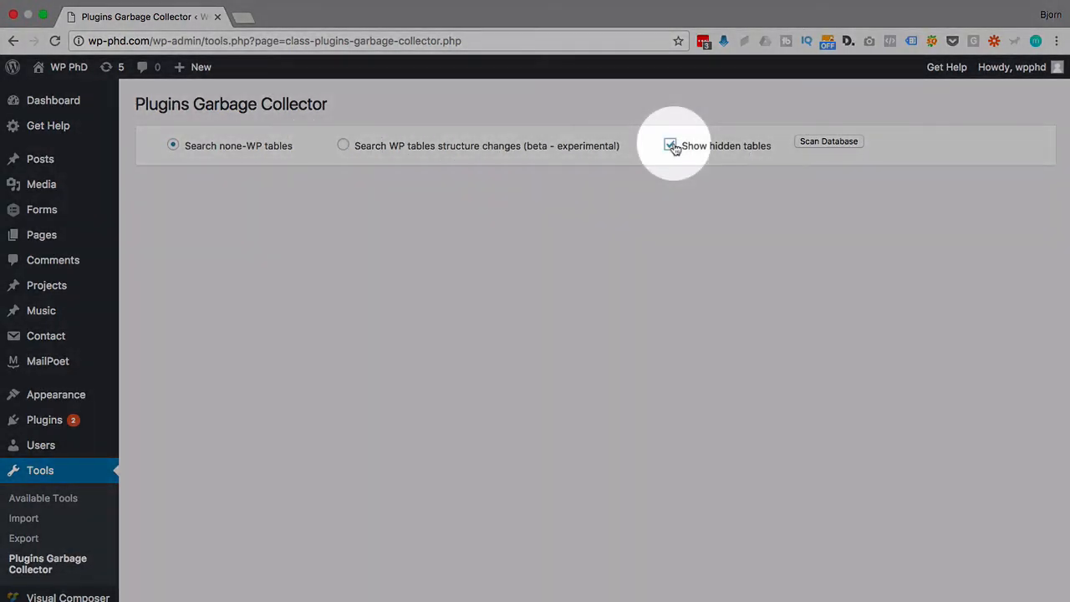
pyautogui.click(669, 144)
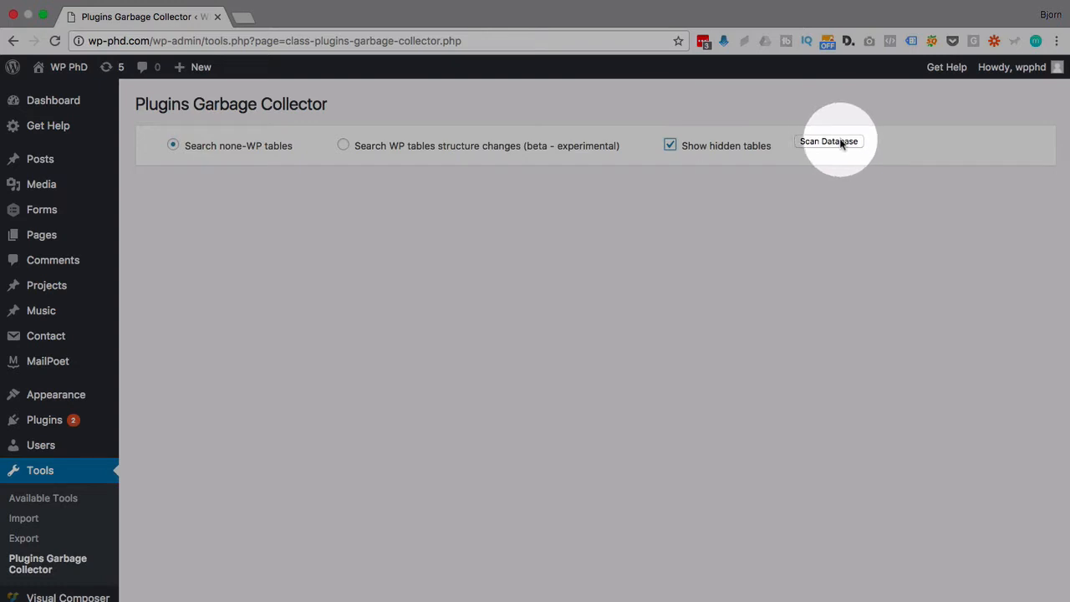
pyautogui.click(830, 140)
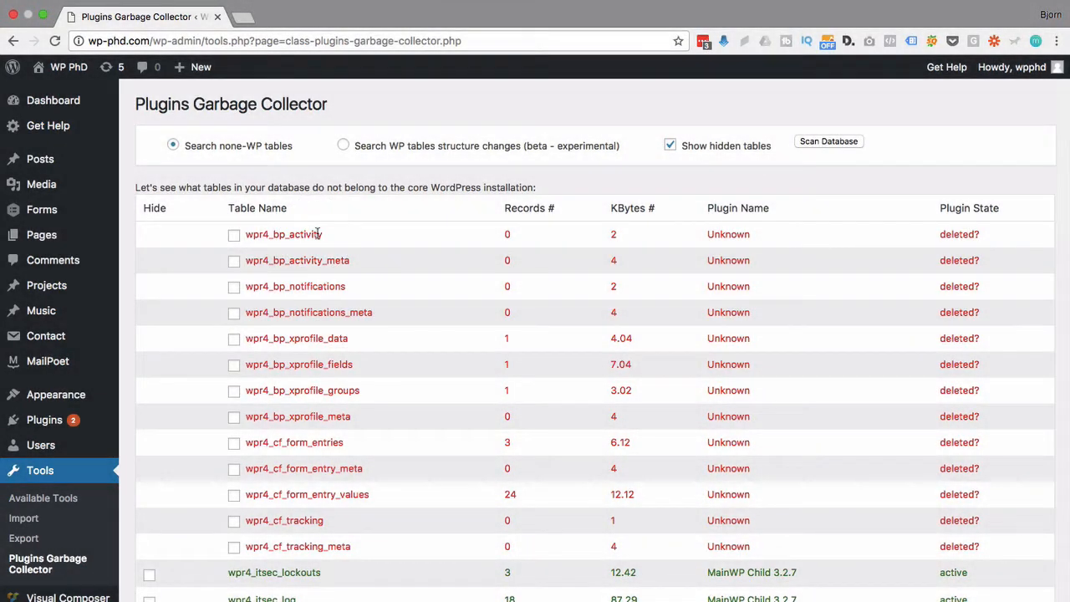
pyautogui.scroll(-3)
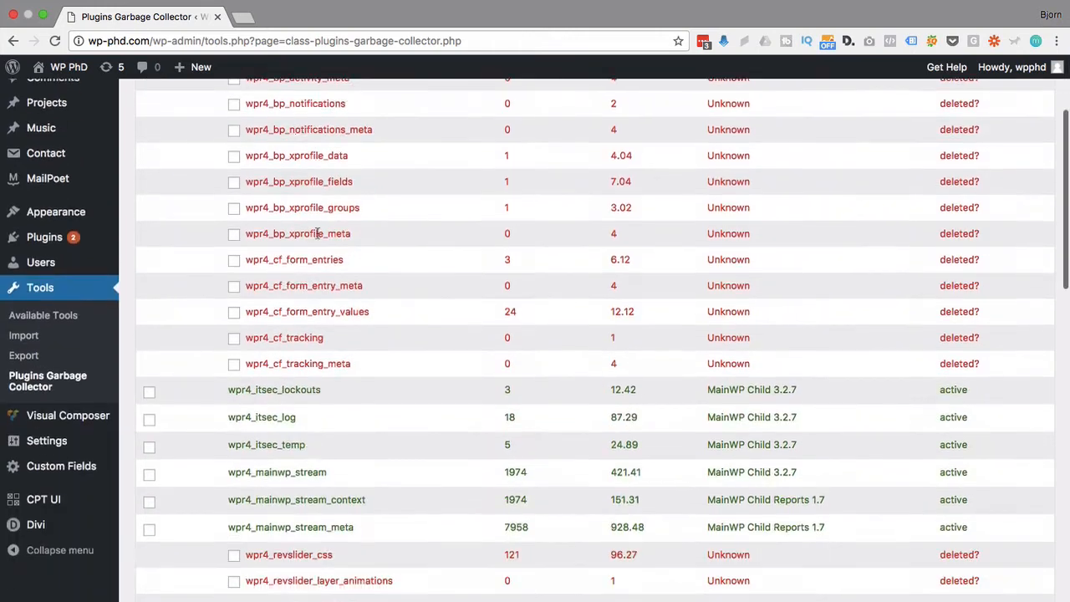
pyautogui.scroll(-3)
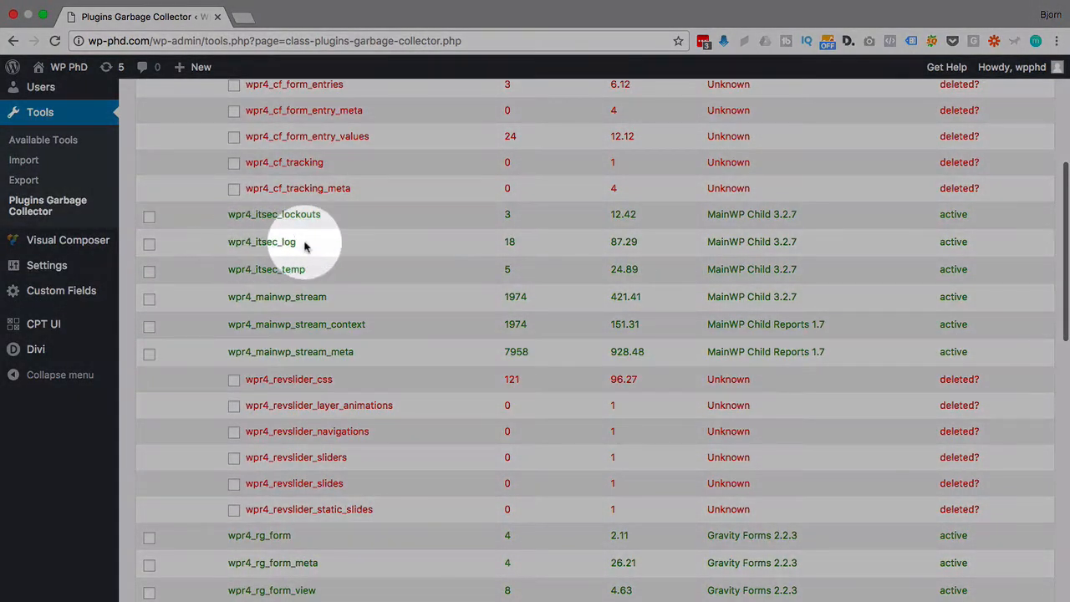
pyautogui.moveTo(291, 261)
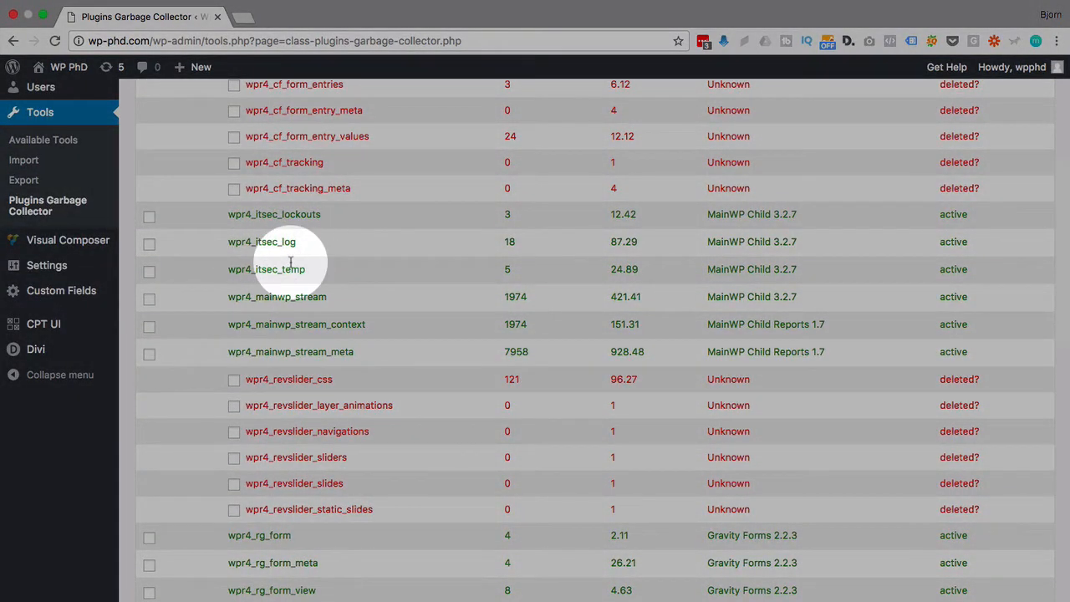
pyautogui.scroll(-3)
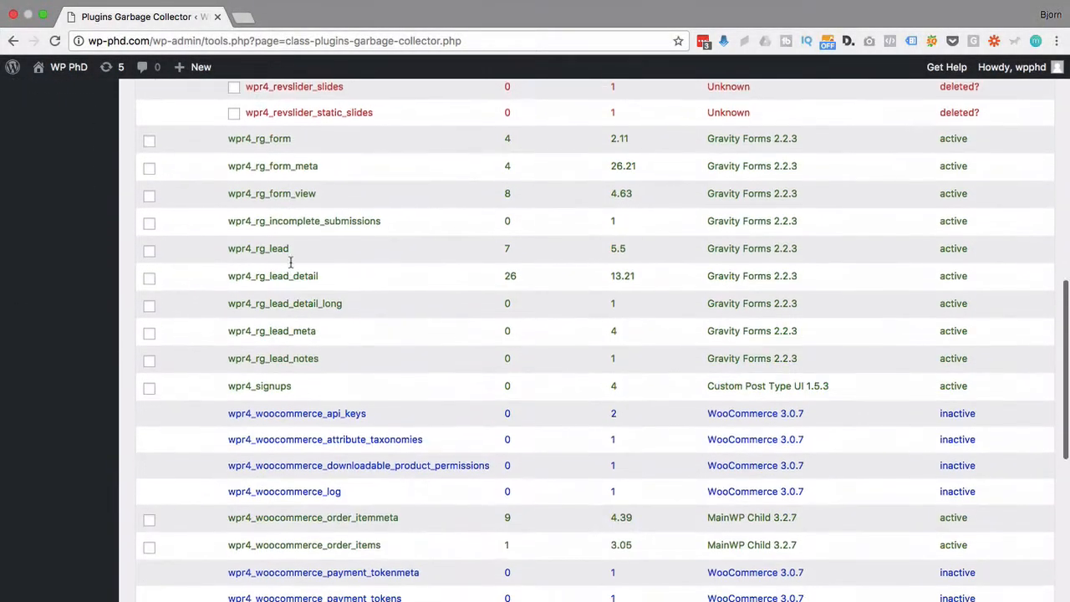
pyautogui.scroll(-3)
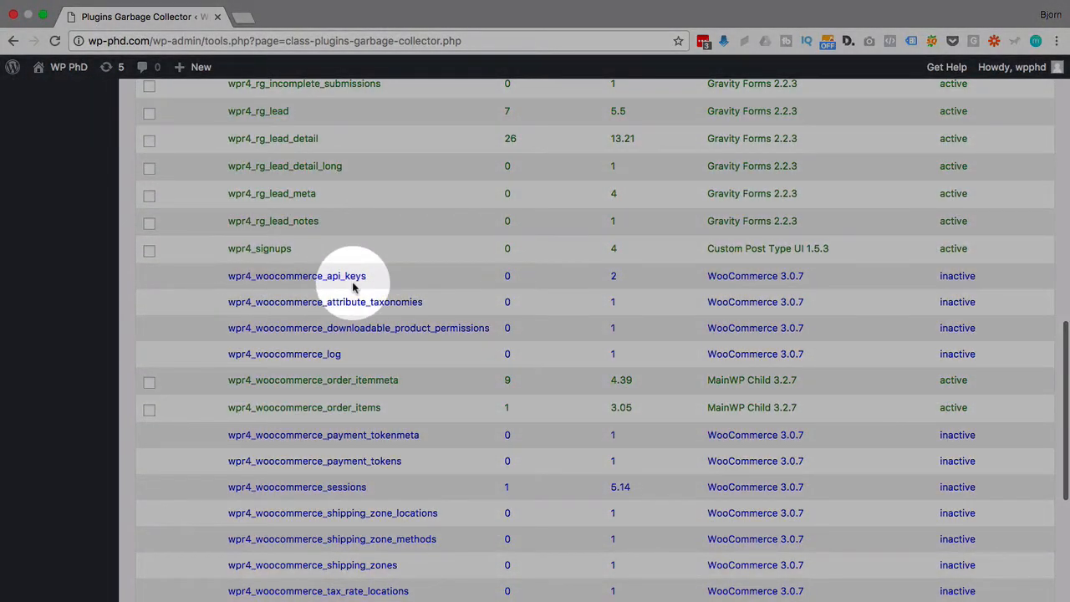
pyautogui.moveTo(360, 276)
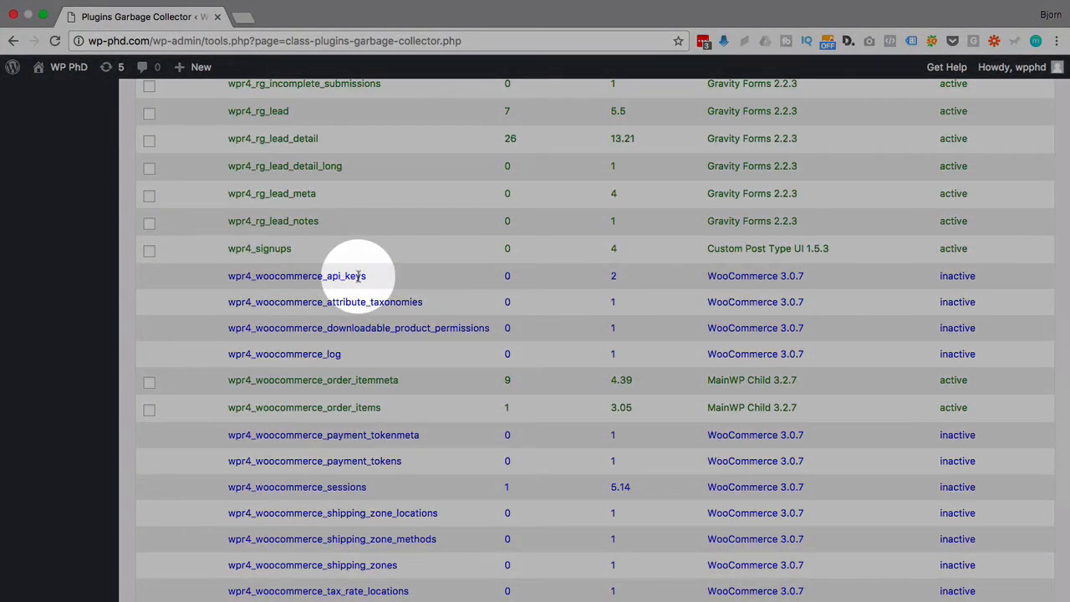
pyautogui.scroll(3)
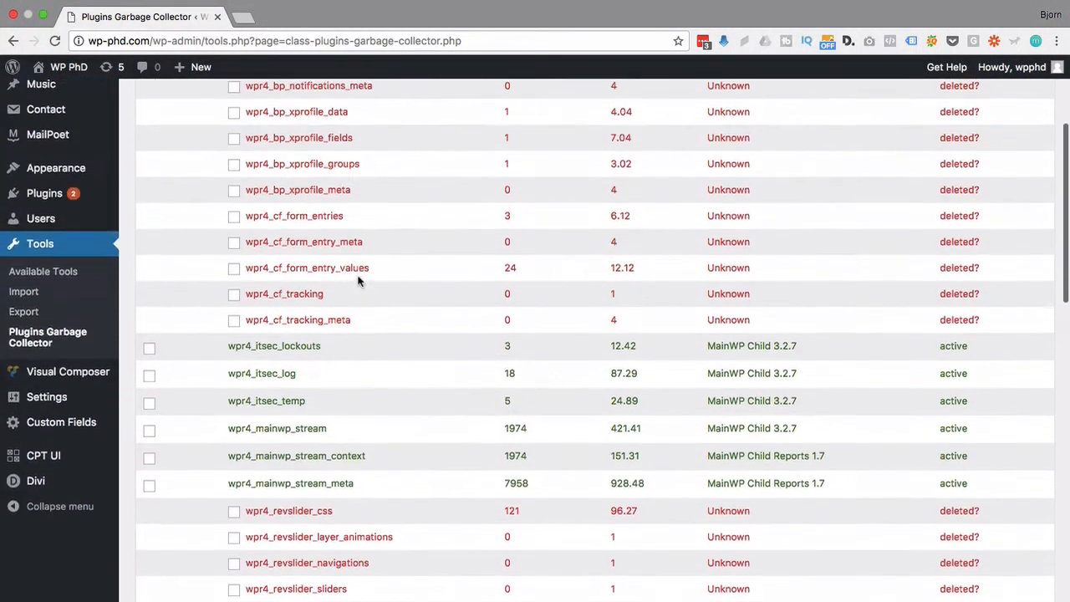
pyautogui.scroll(3)
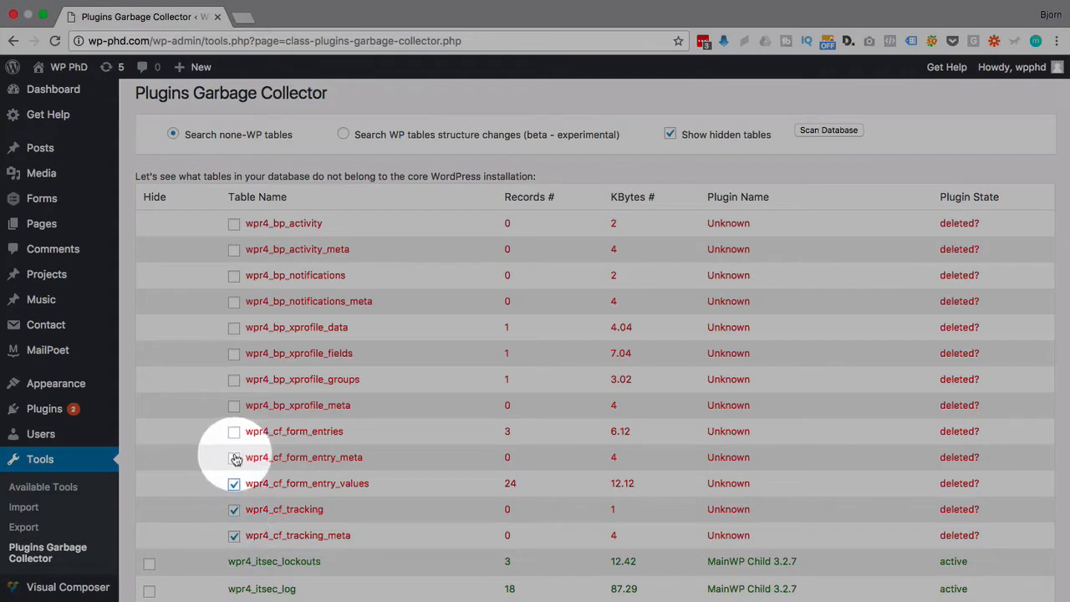
# Tick the orphan 'Unknown / deleted?' table rows, reviewing the whole list down to the delete option
pyautogui.click(234, 405)
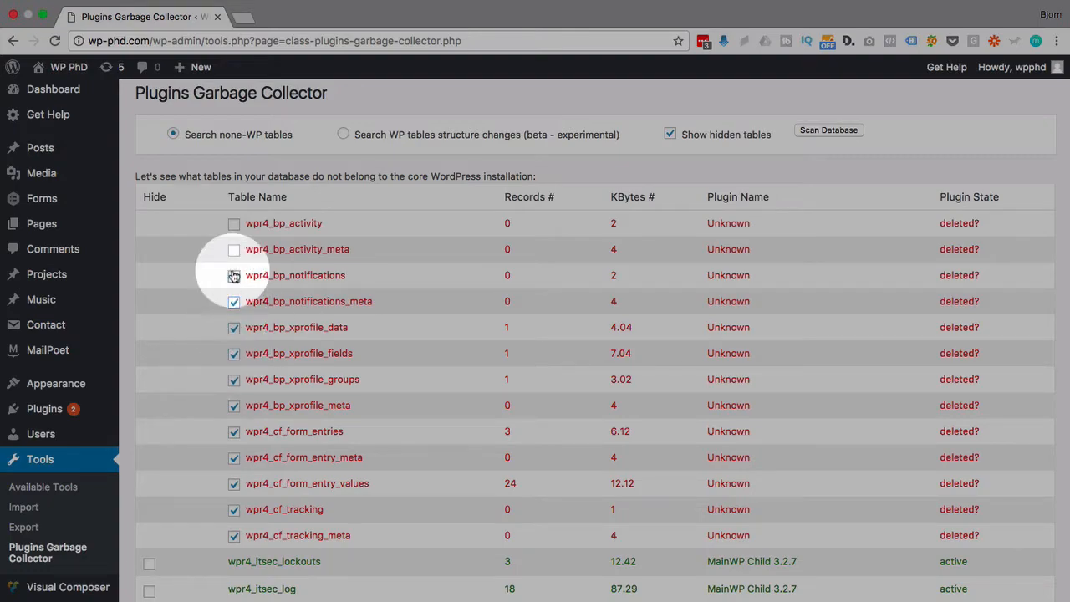
pyautogui.scroll(-3)
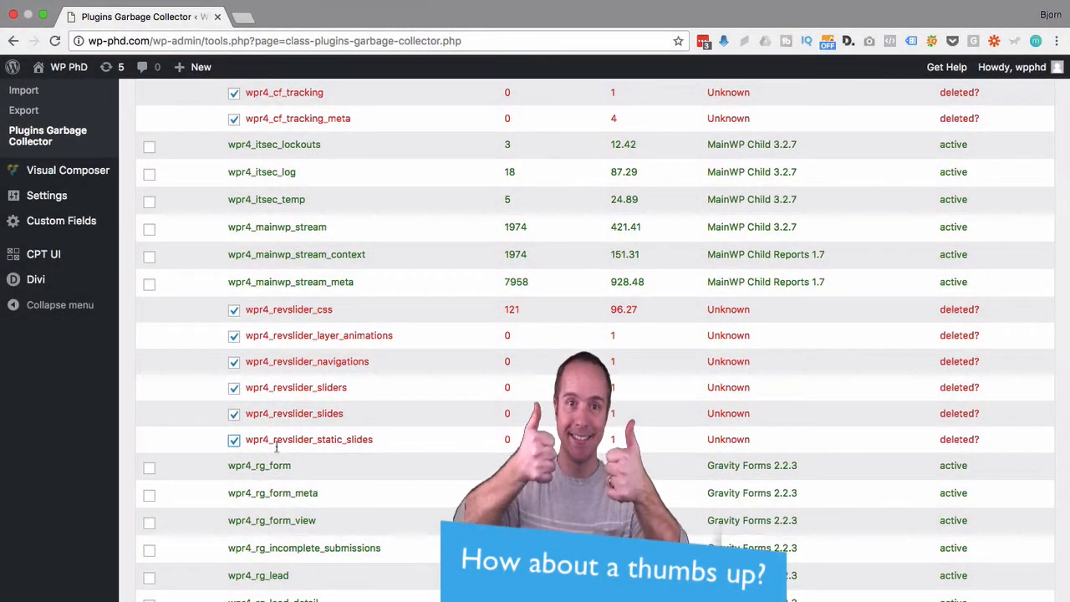
pyautogui.scroll(-3)
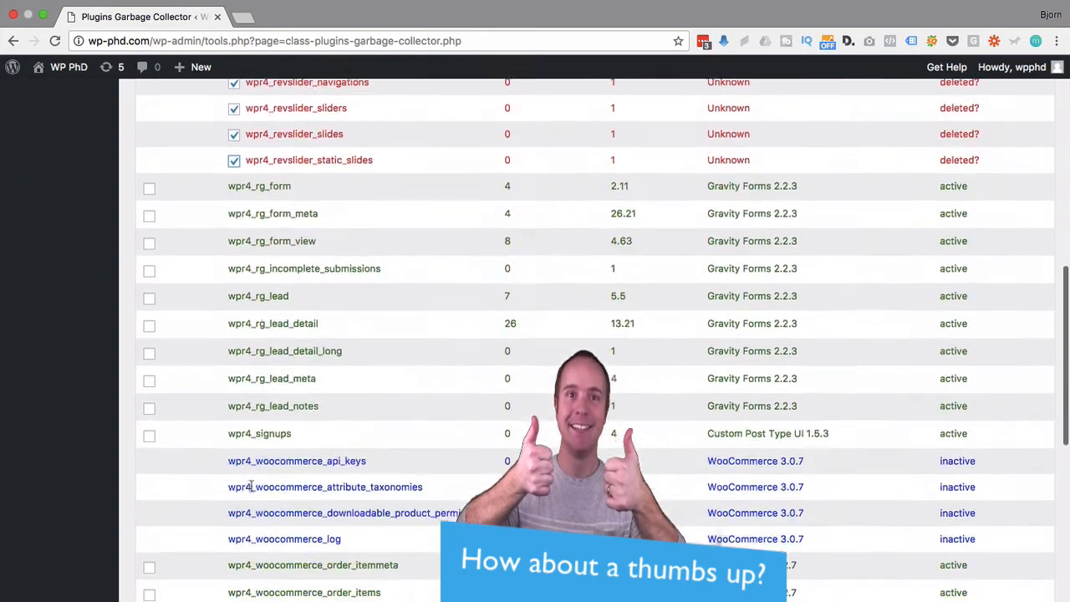
pyautogui.scroll(-3)
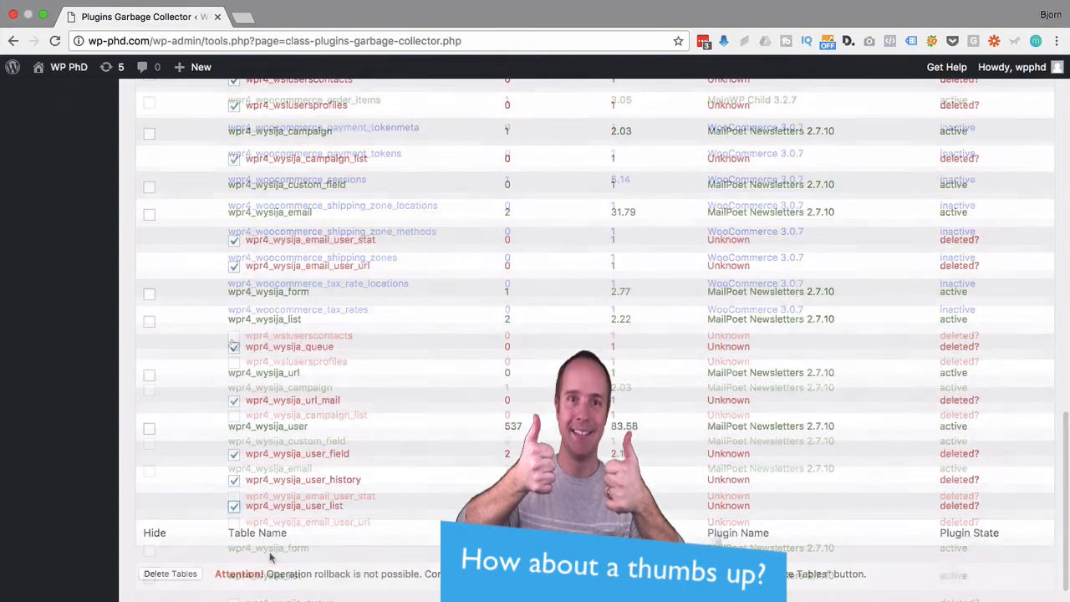
pyautogui.scroll(3)
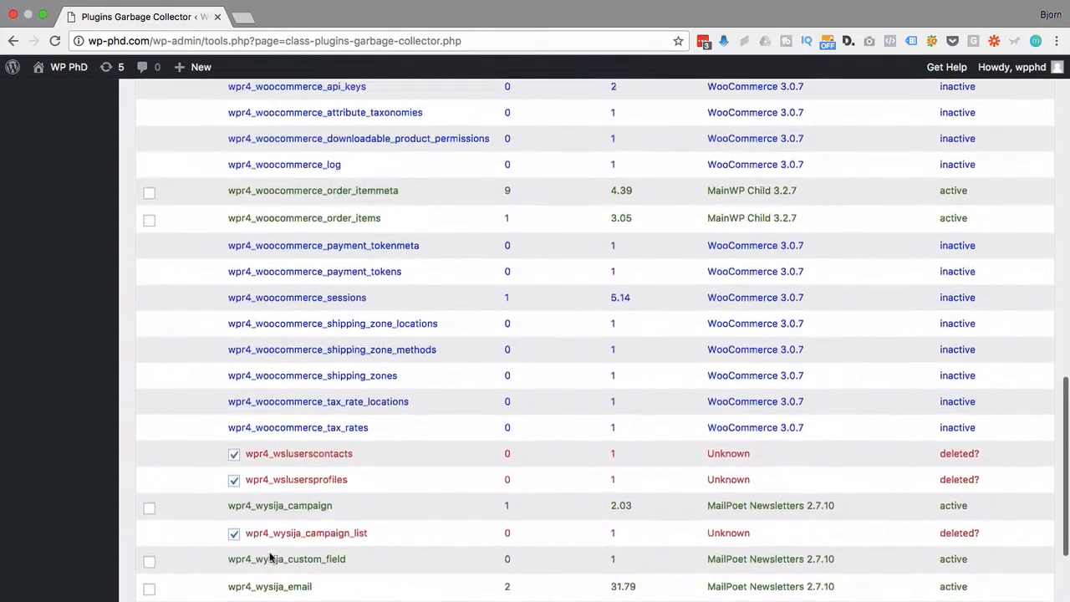
pyautogui.scroll(3)
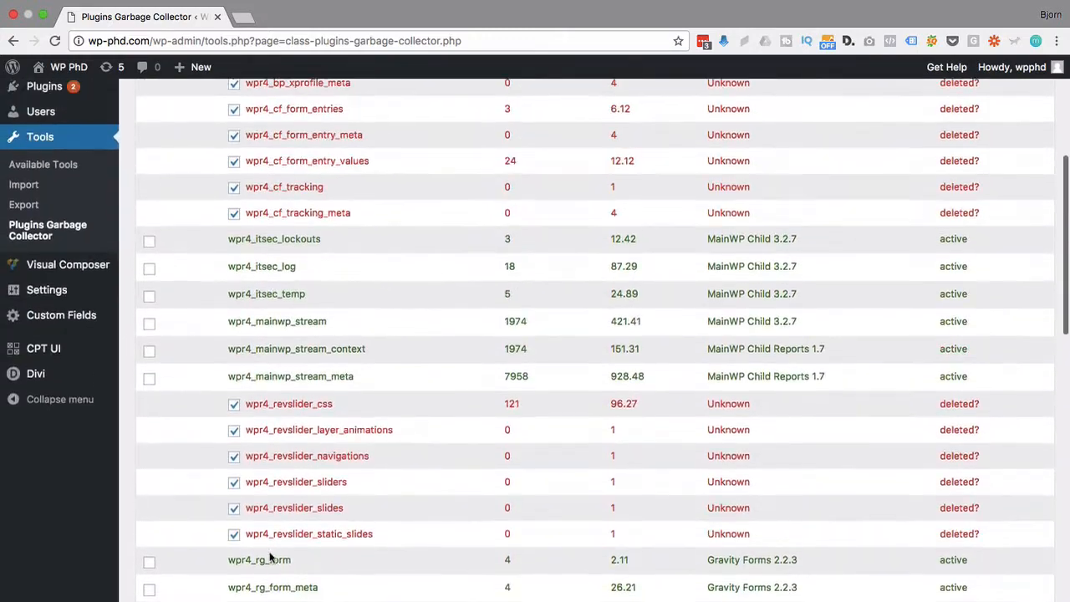
pyautogui.scroll(-3)
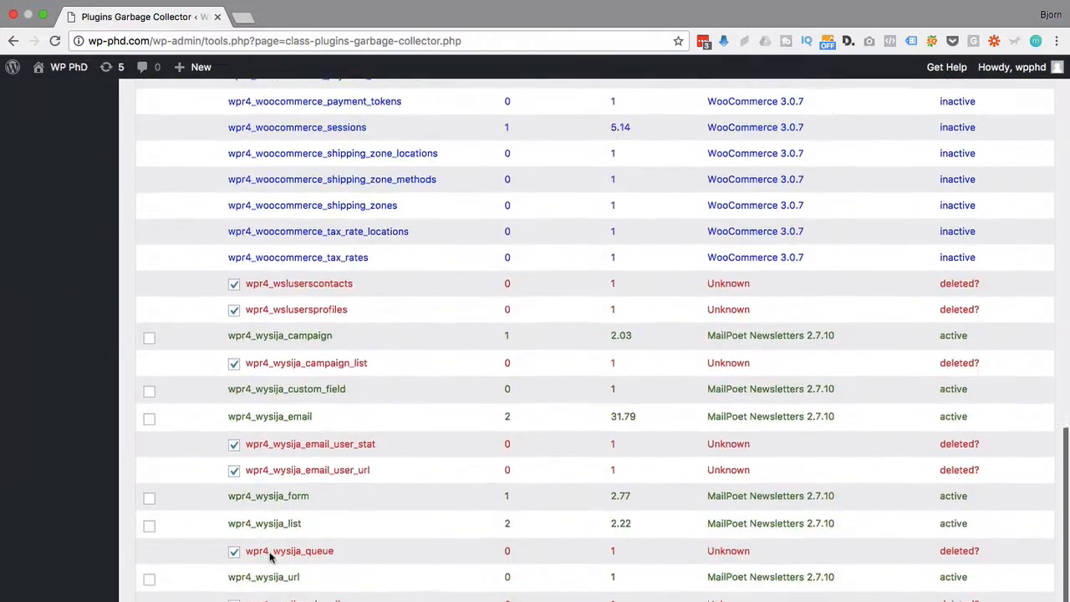
pyautogui.scroll(-3)
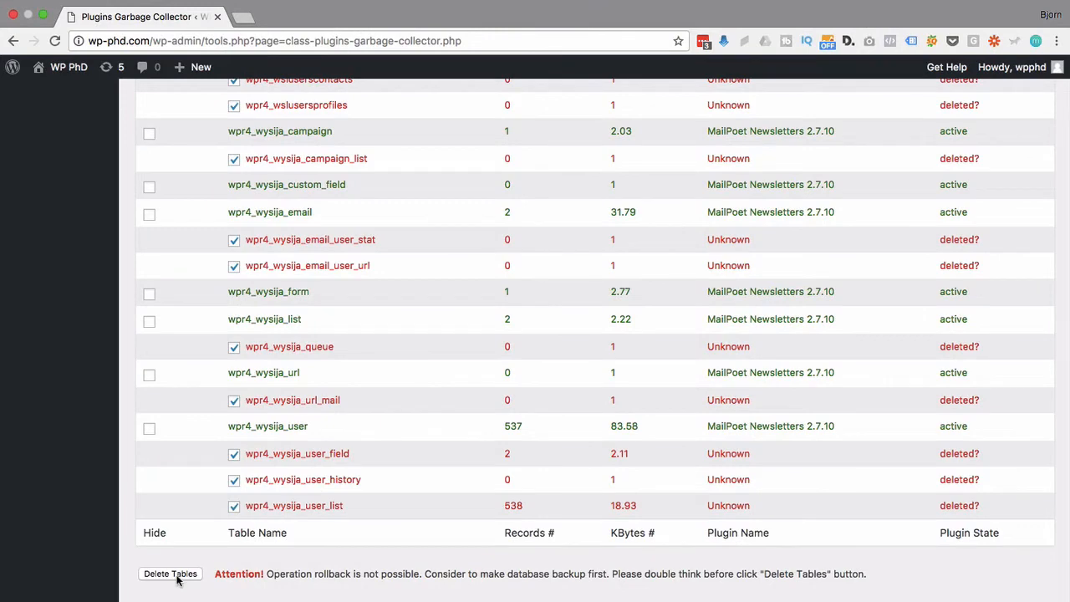
pyautogui.moveTo(288, 569)
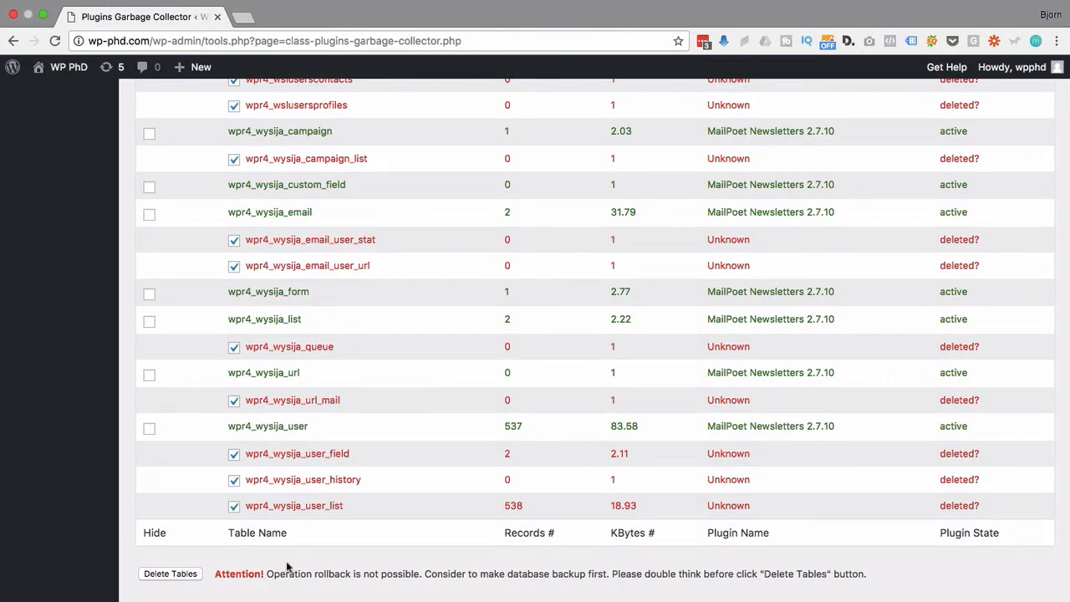
# Delete the ticked orphan tables and confirm OK in the browser dialog
pyautogui.click(171, 574)
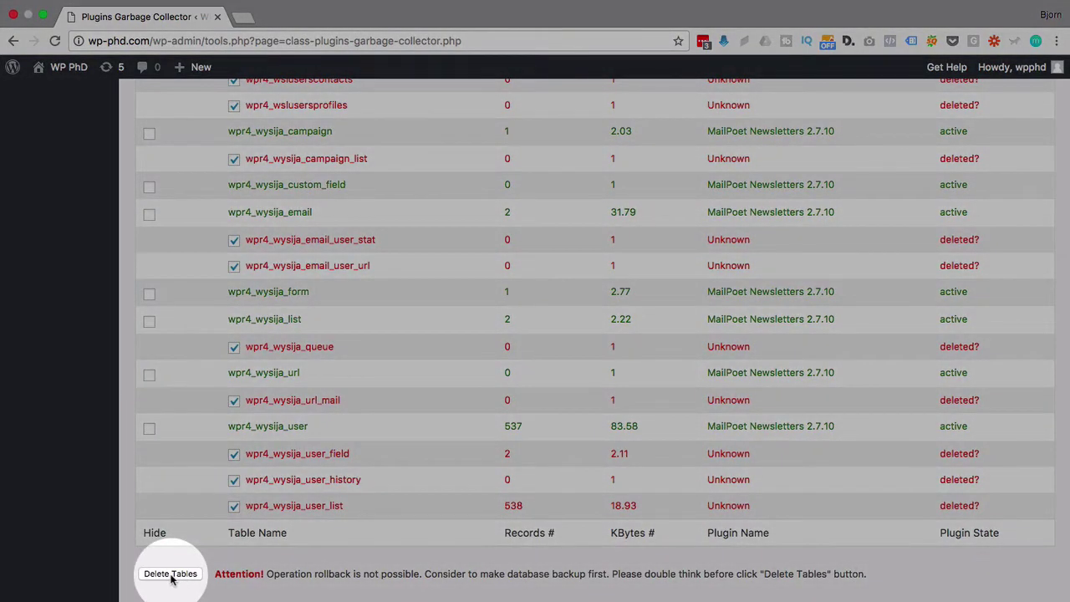
pyautogui.click(171, 574)
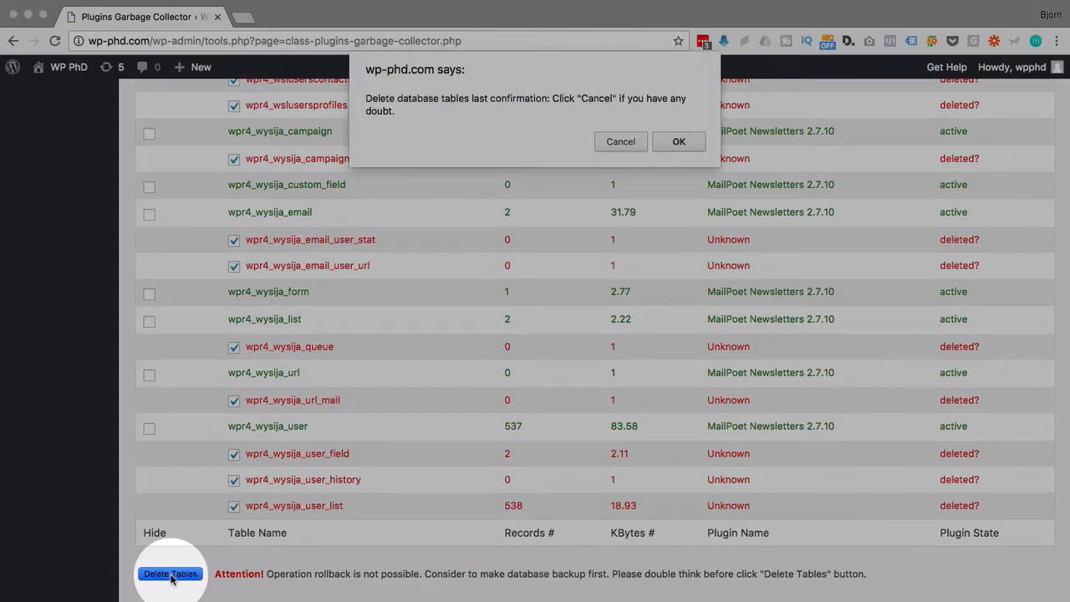
pyautogui.click(679, 141)
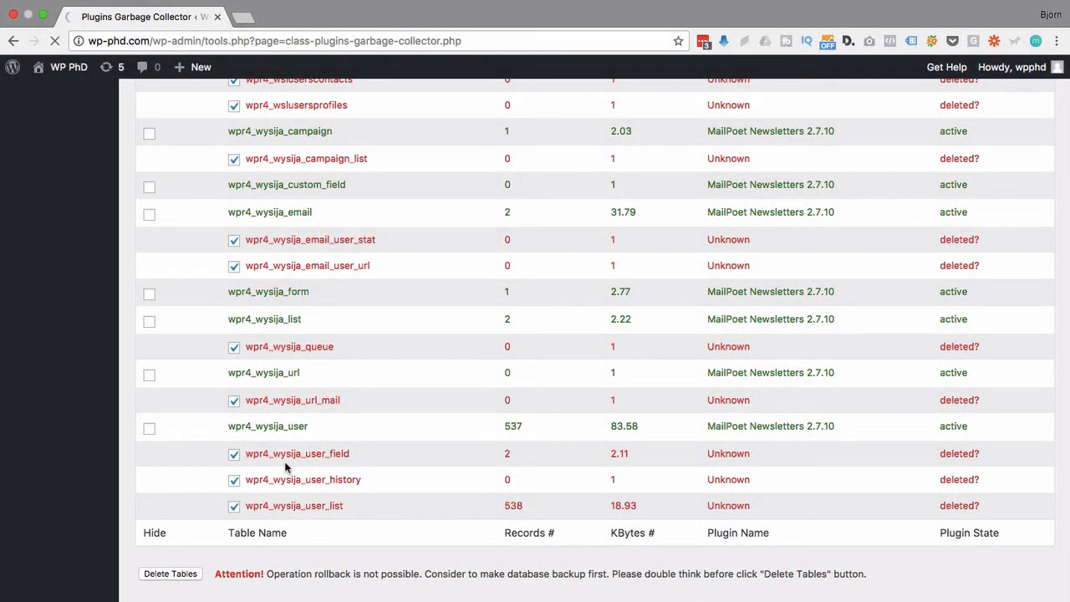
pyautogui.click(170, 574)
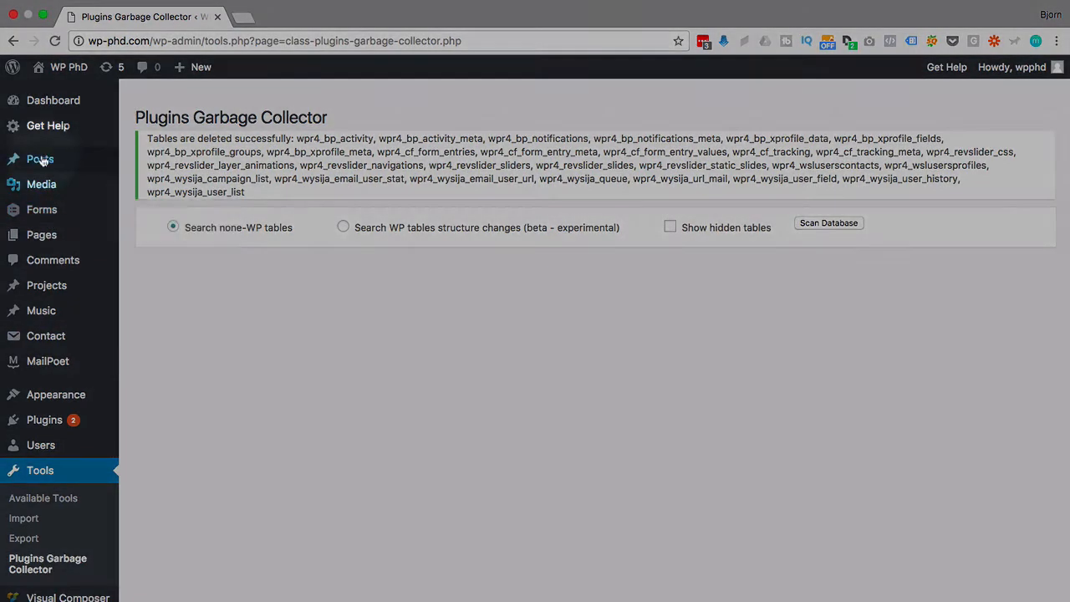
# Show the Posts list with all eleven posts down to 'Hello world'
pyautogui.click(40, 159)
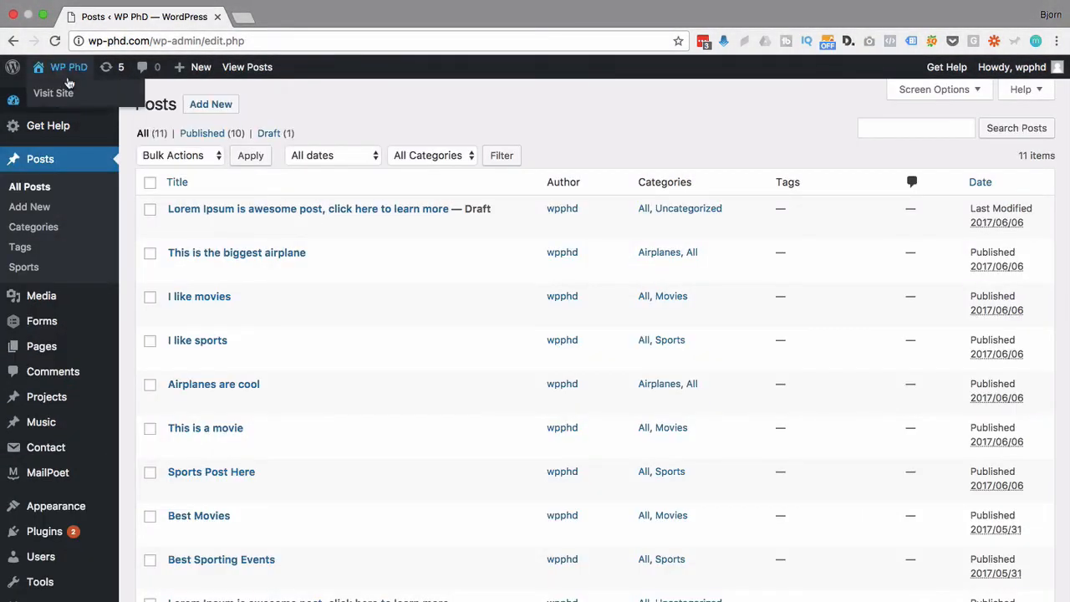
pyautogui.click(54, 94)
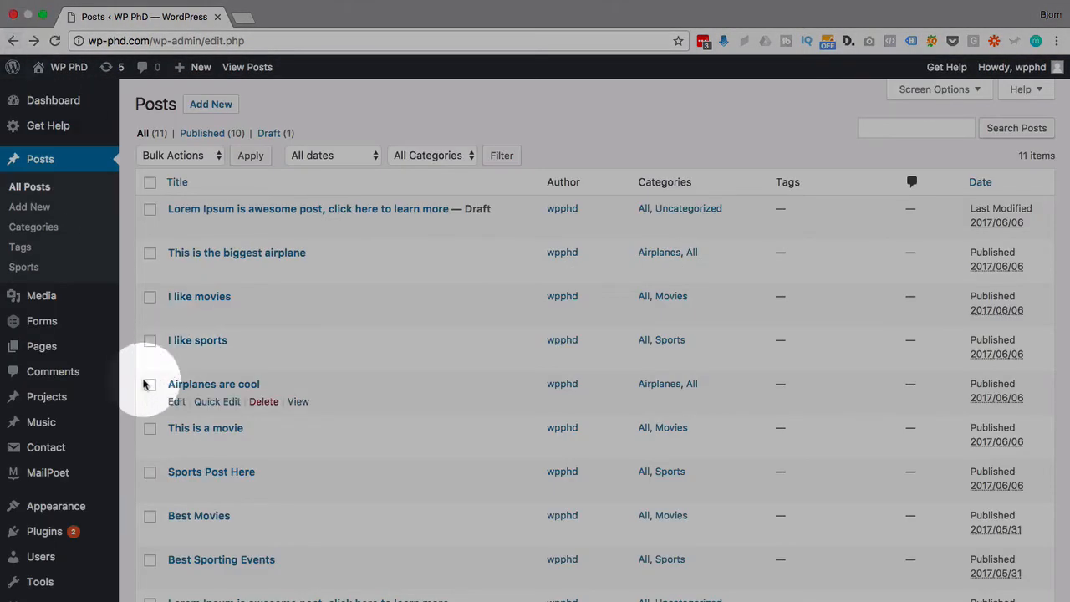
pyautogui.scroll(-3)
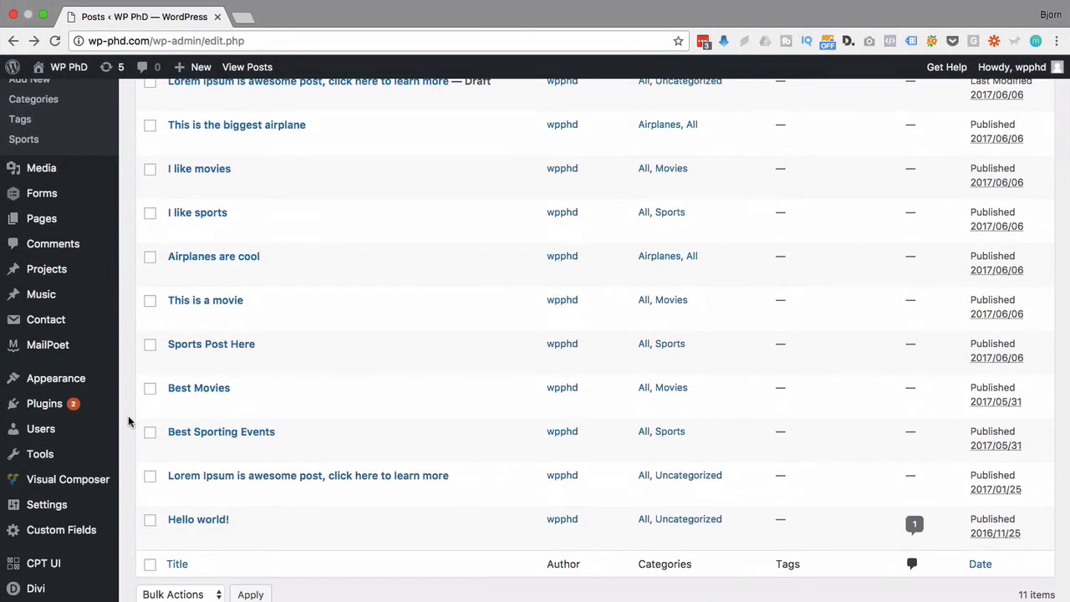